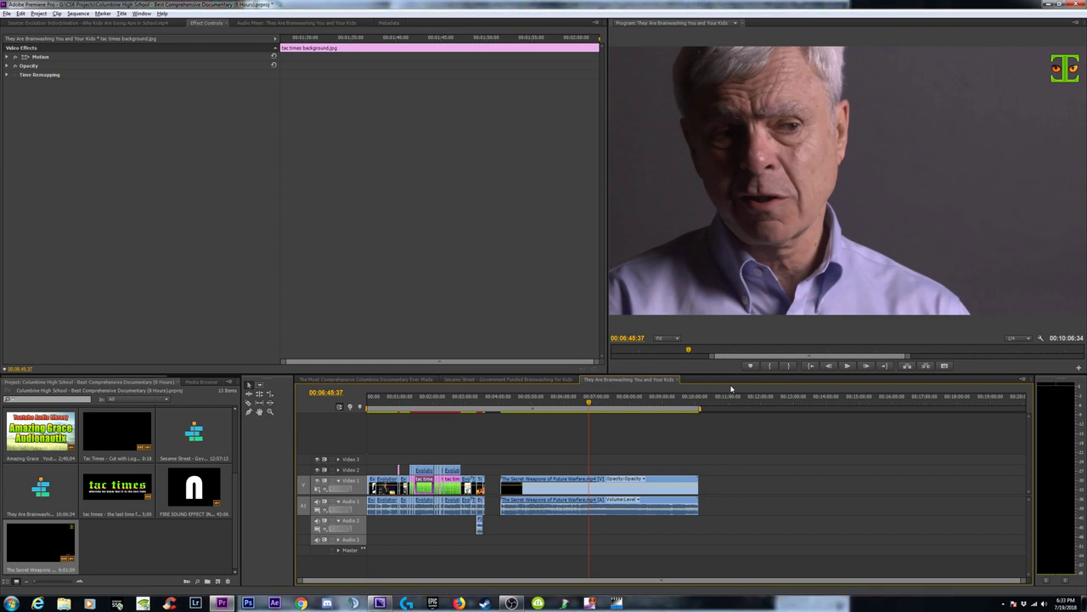
- Scrub to the blocked section's start and razor-cut the Future Warfare footage at its boundaries
{"action": "left_click", "coordinate": [604, 401]}
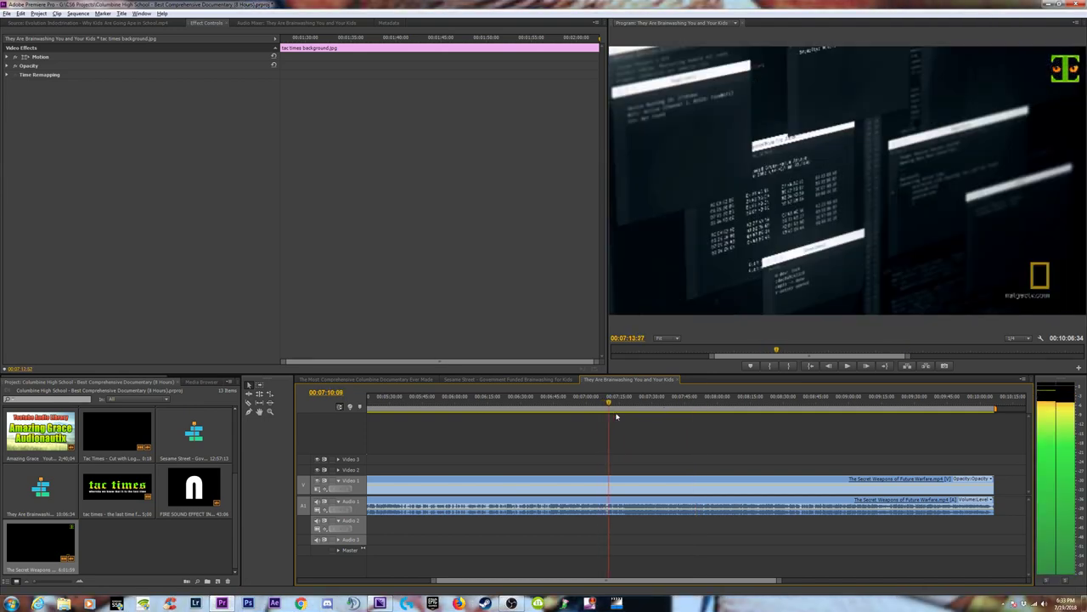
{"action": "left_click", "coordinate": [571, 419]}
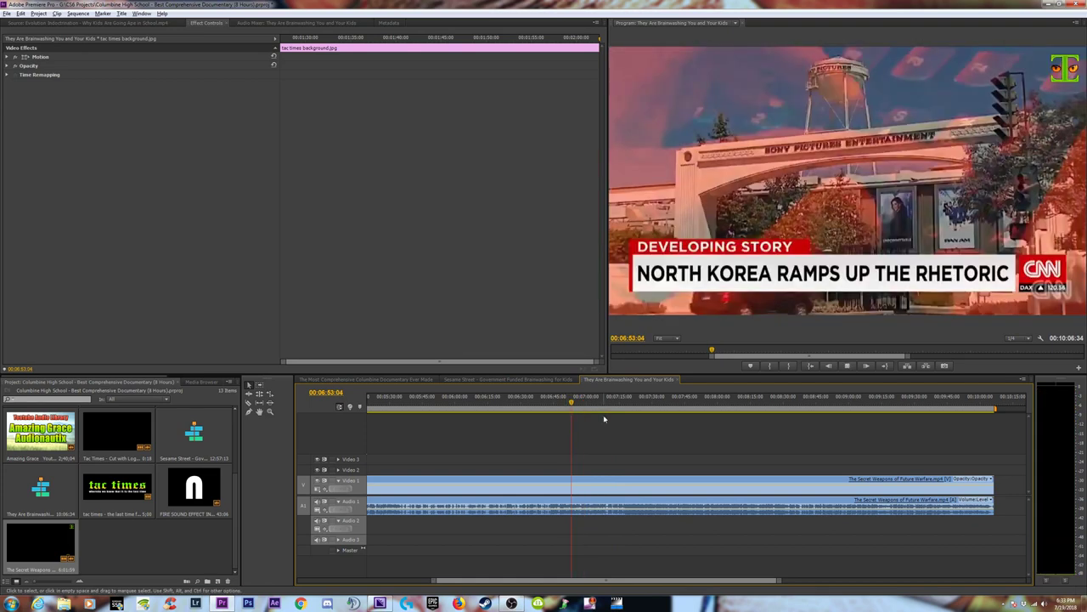
{"action": "left_click", "coordinate": [655, 402]}
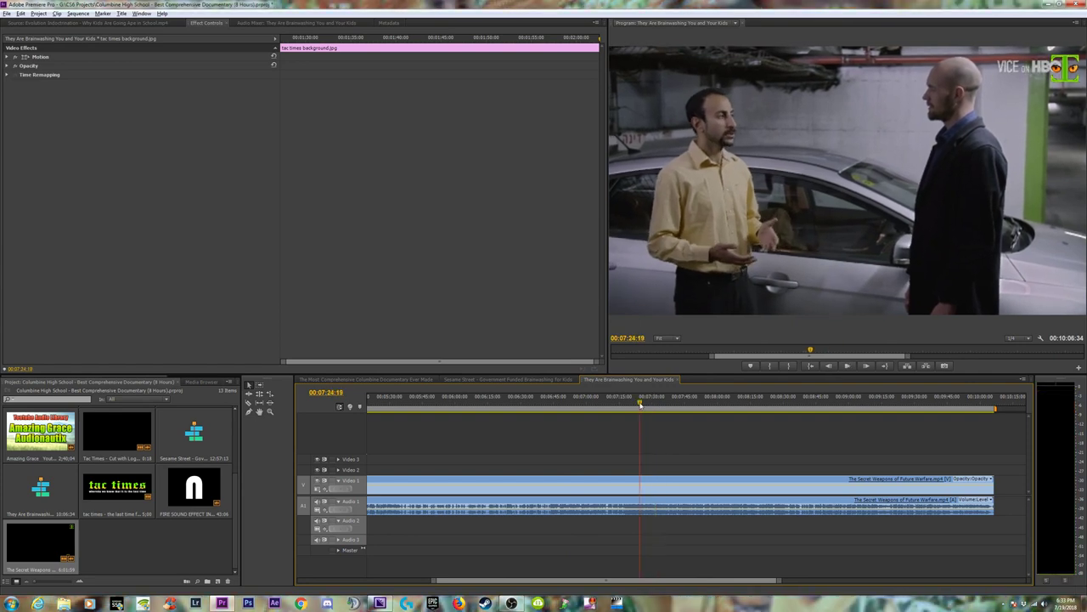
{"action": "left_click", "coordinate": [628, 403]}
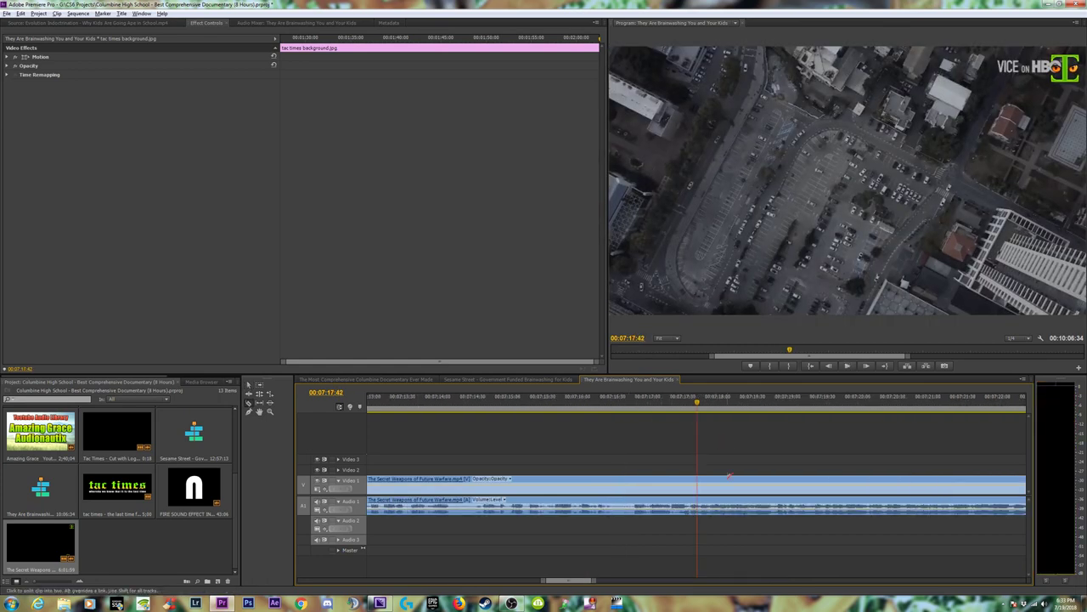
{"action": "left_click", "coordinate": [634, 412]}
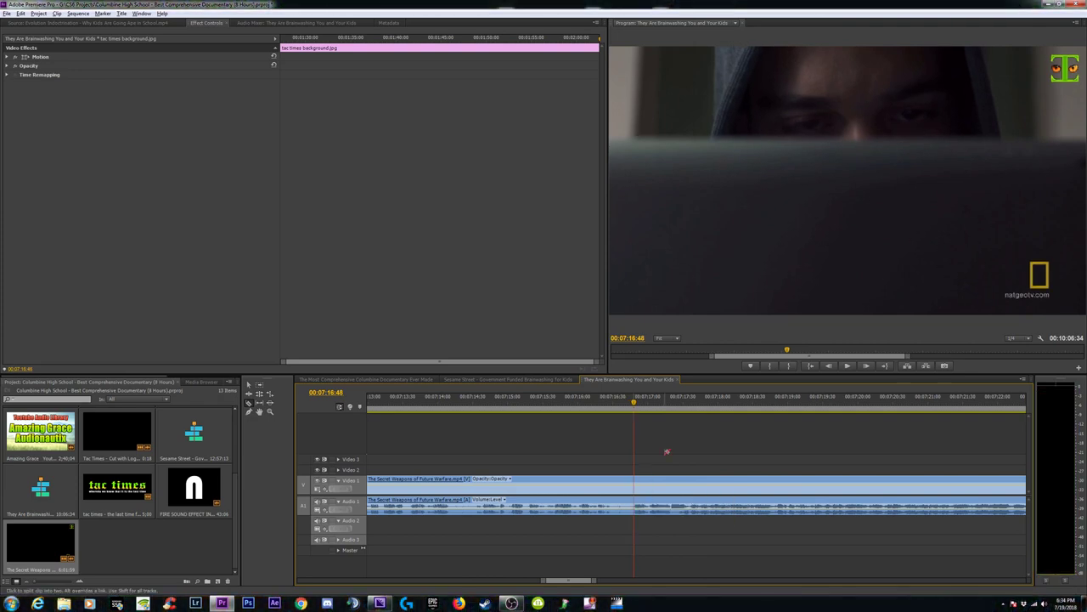
{"action": "left_click", "coordinate": [673, 410]}
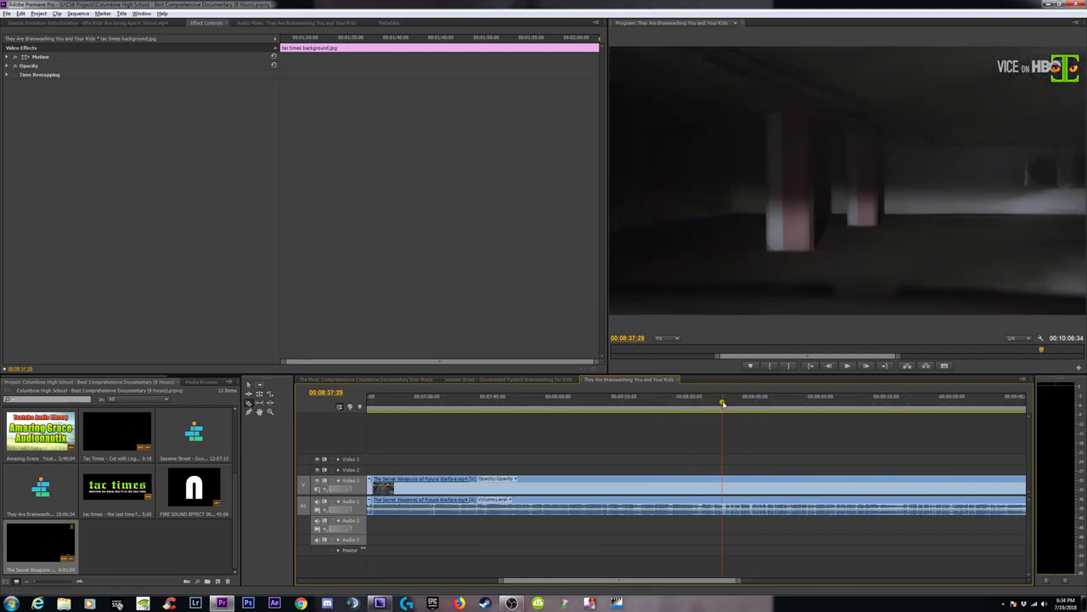
- Scrub ahead through the footage to locate where the blocked section ends
{"action": "left_click", "coordinate": [723, 406]}
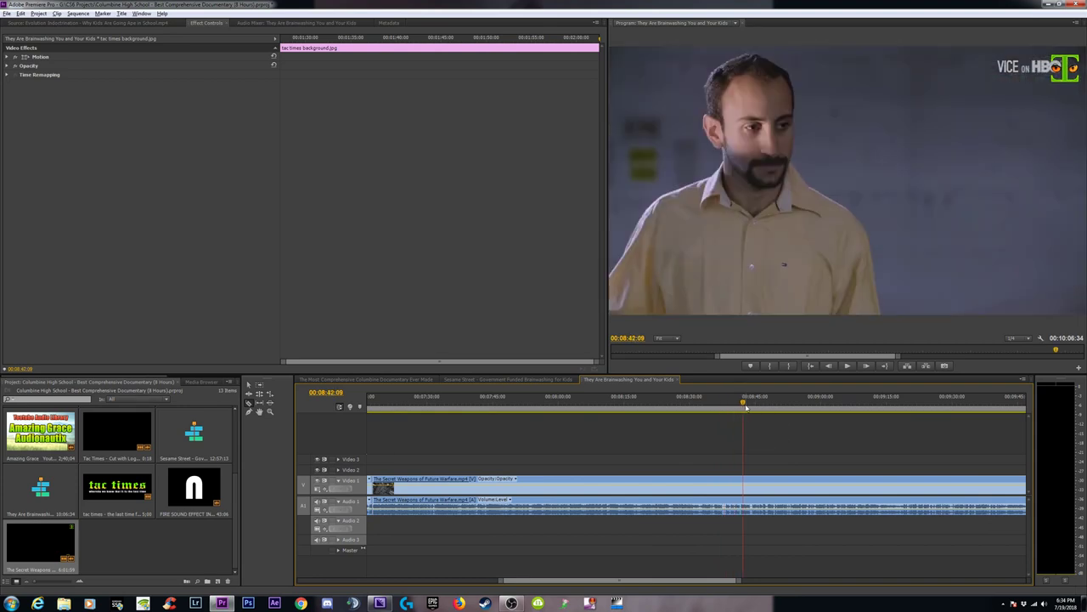
{"action": "left_click", "coordinate": [755, 404]}
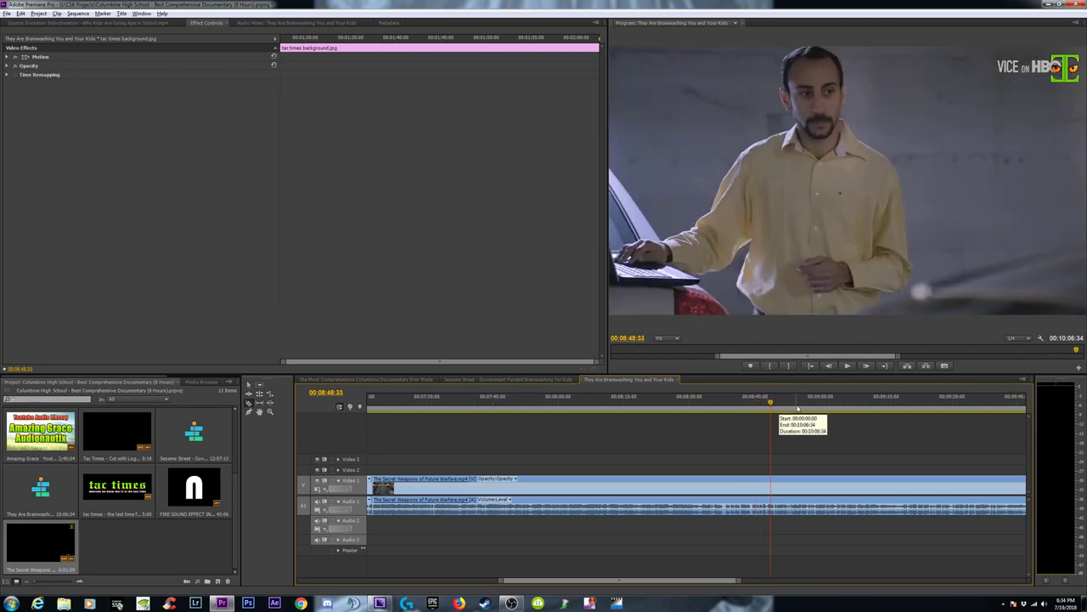
{"action": "left_click", "coordinate": [820, 406]}
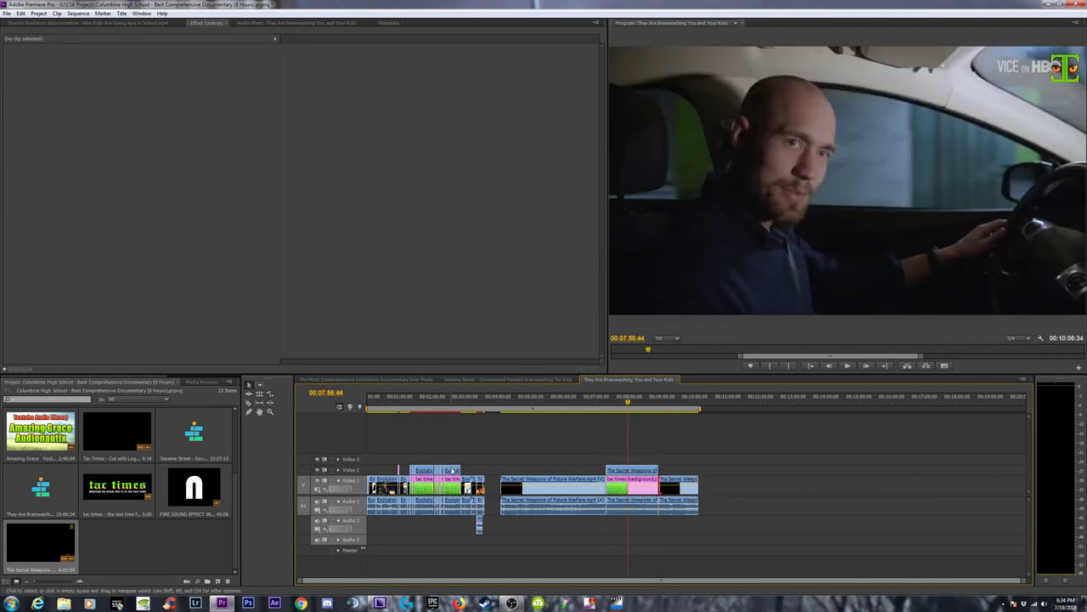
- Scale the raised section to 75% over the green tac times border and flip it horizontally
{"action": "left_click", "coordinate": [449, 413]}
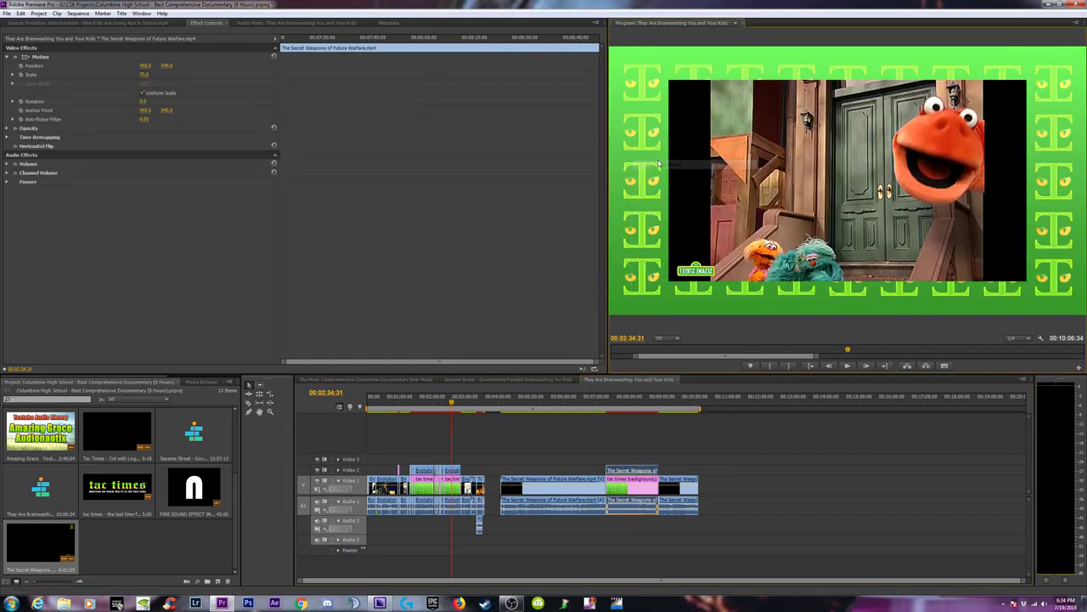
{"action": "left_click", "coordinate": [624, 412]}
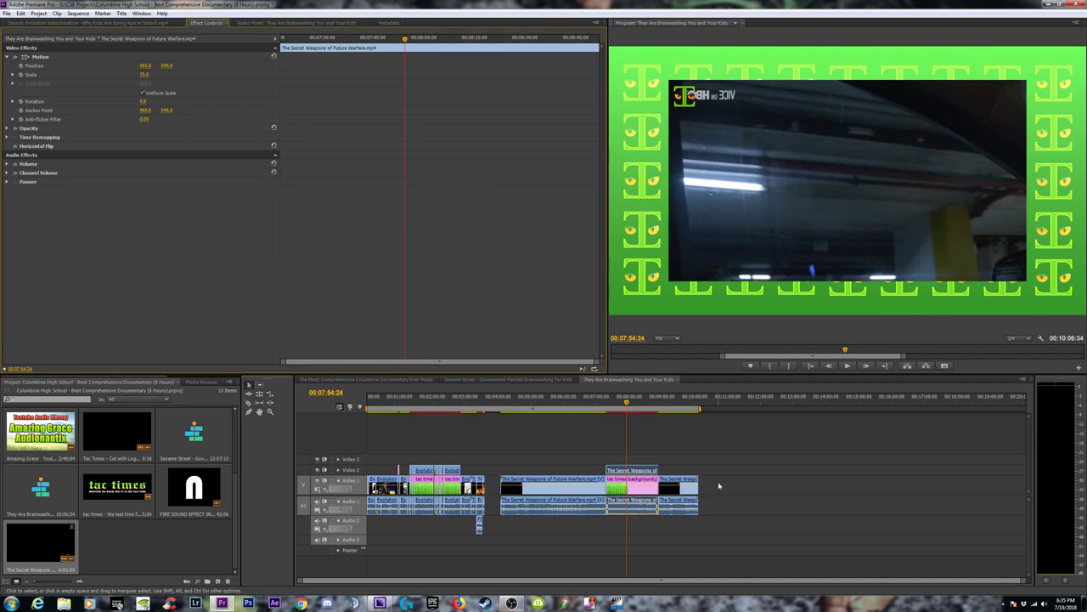
- Set the section's speed to 120% with Ripple Edit, Shifting Trailing Clips enabled
{"action": "right_click", "coordinate": [637, 484]}
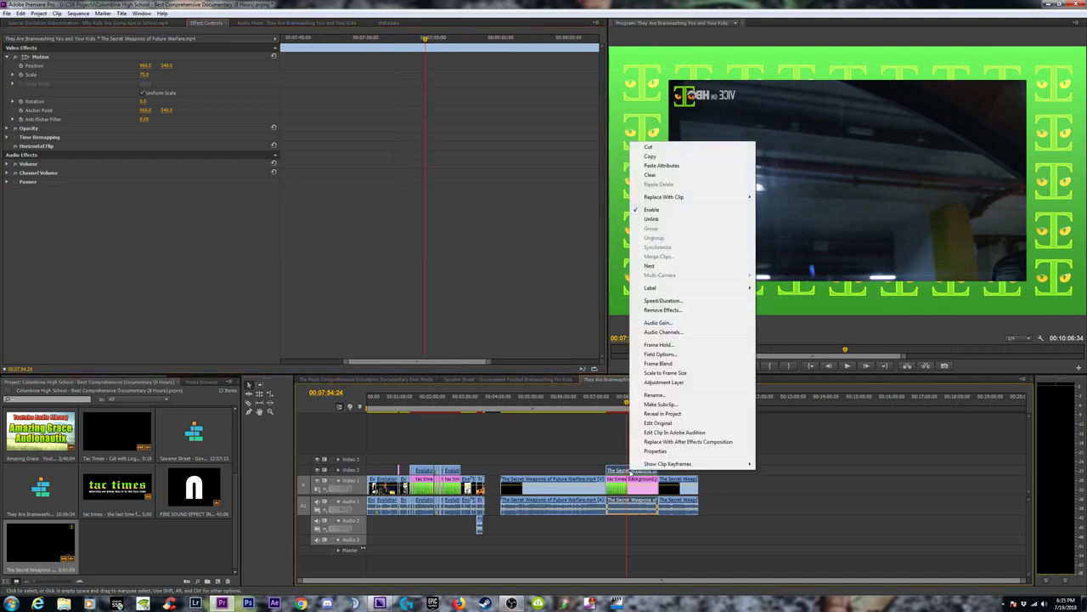
{"action": "left_click", "coordinate": [663, 299]}
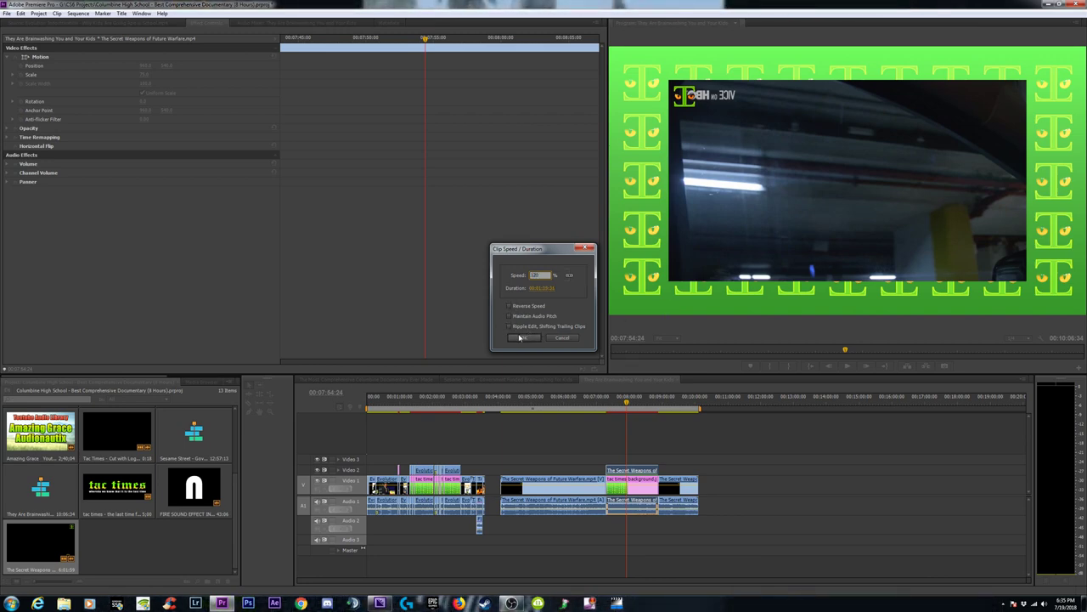
{"action": "left_click", "coordinate": [510, 325]}
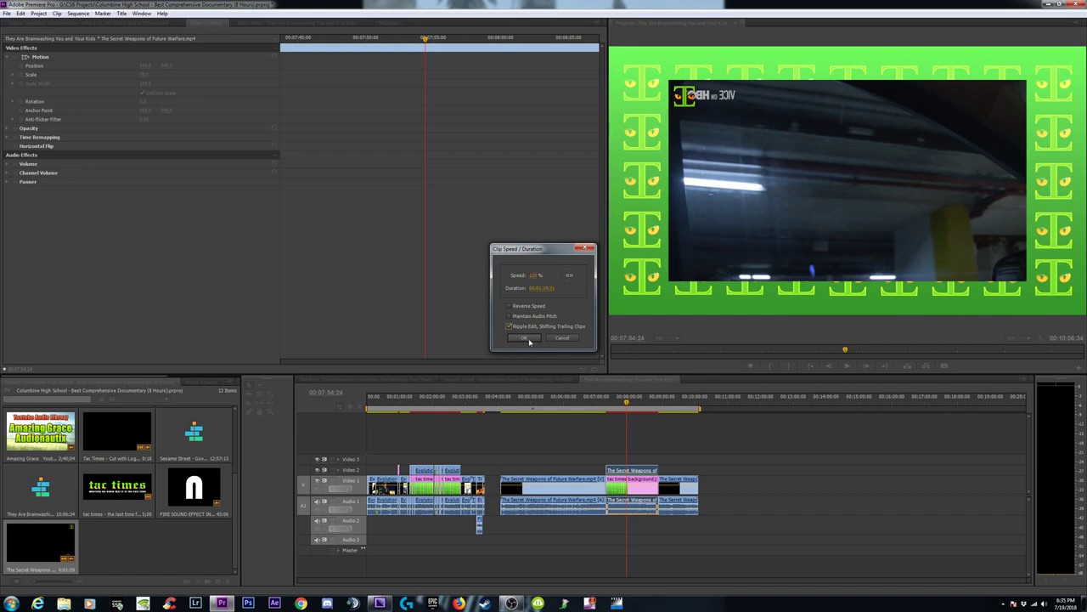
{"action": "left_click", "coordinate": [524, 337]}
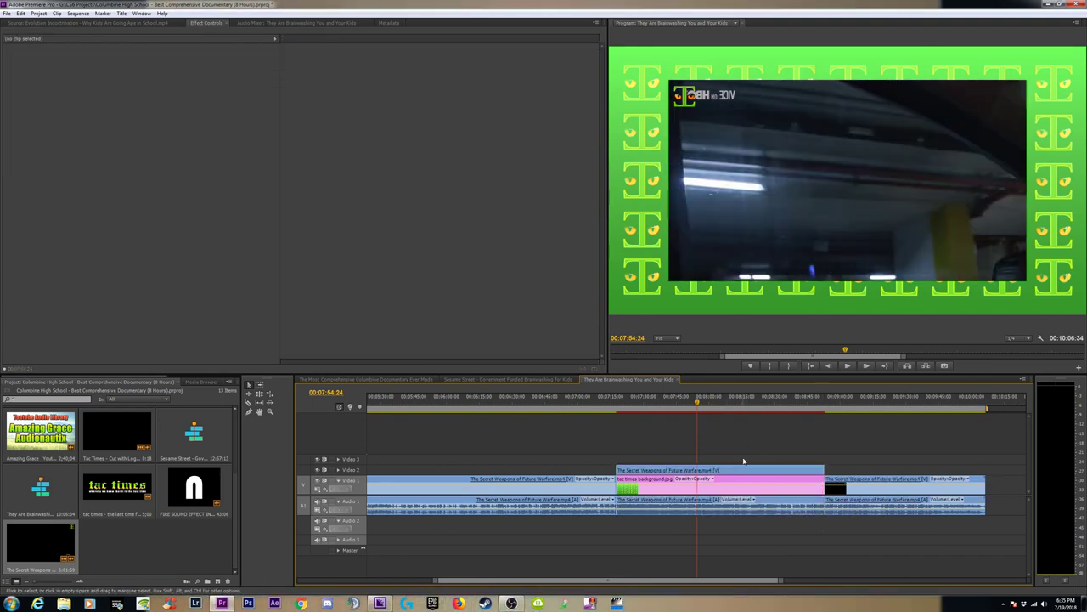
{"action": "right_click", "coordinate": [734, 472]}
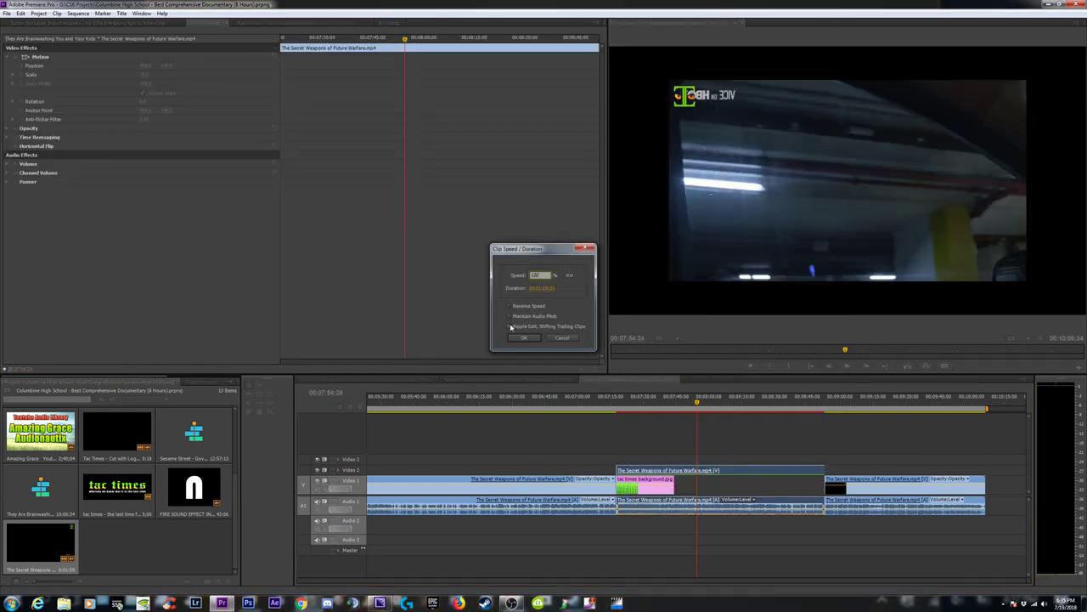
{"action": "left_click", "coordinate": [523, 337]}
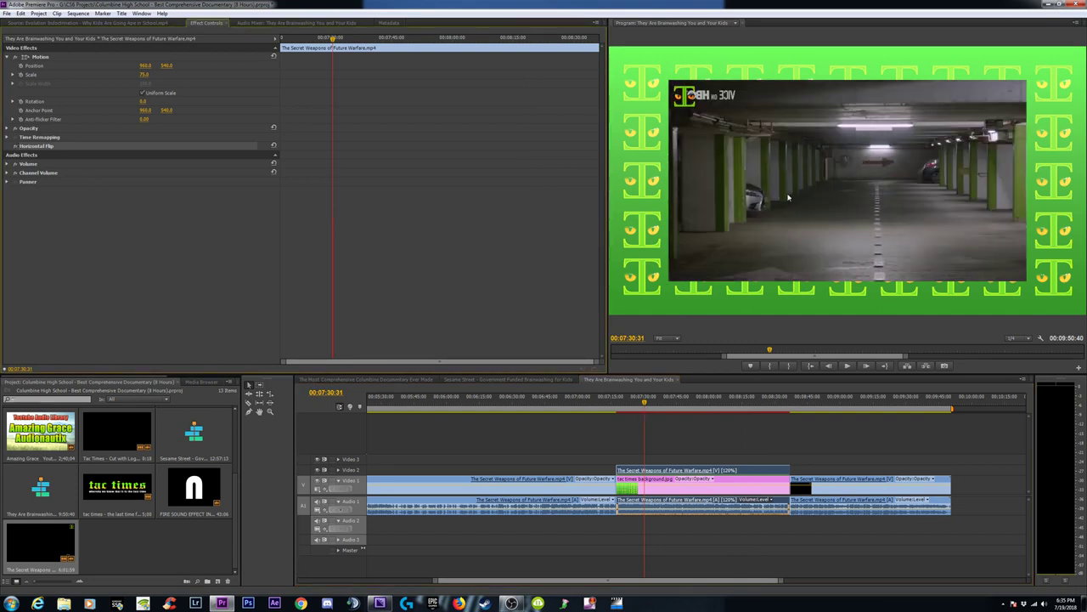
{"action": "left_click", "coordinate": [677, 404]}
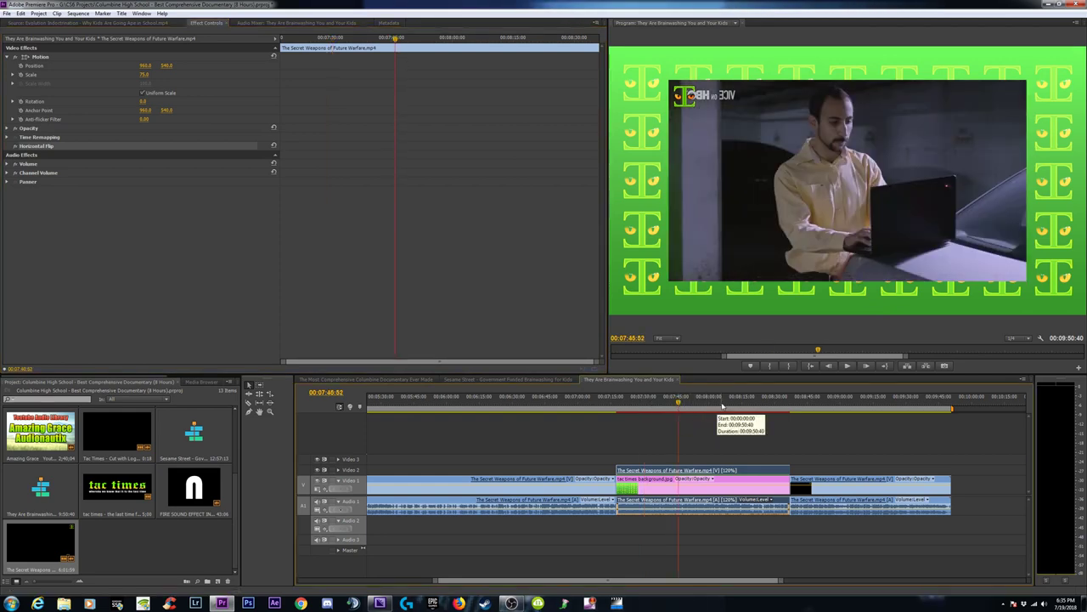
{"action": "mouse_move", "coordinate": [679, 235]}
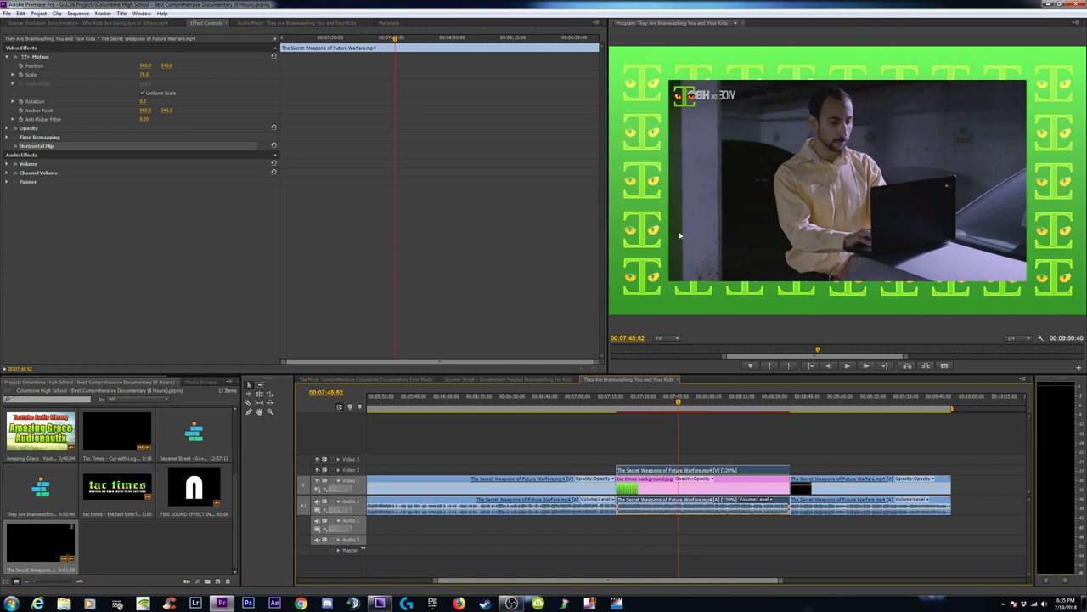
{"action": "mouse_move", "coordinate": [711, 208]}
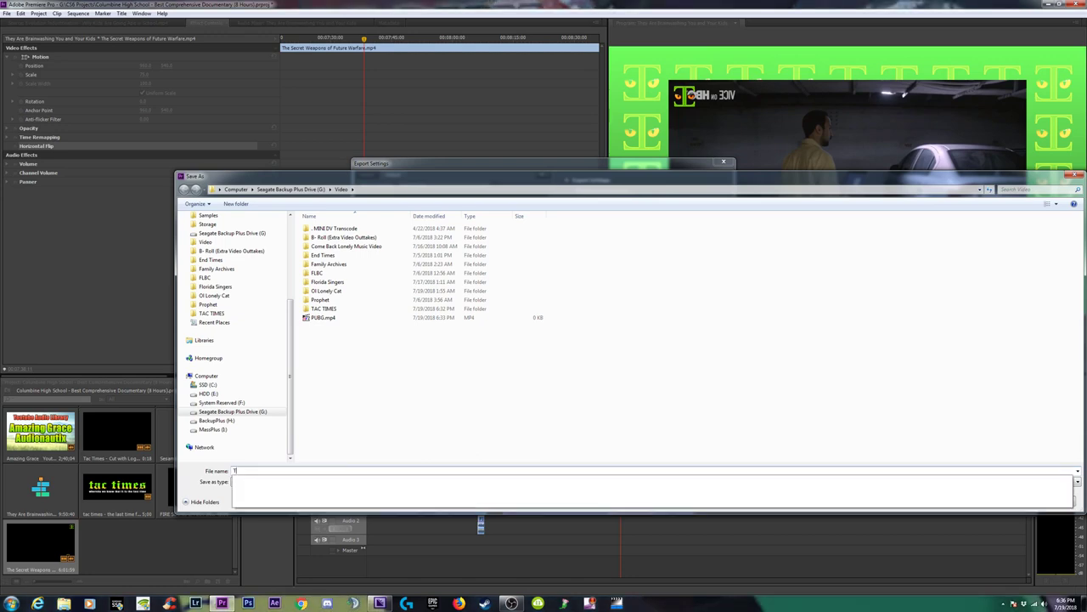
- Save the export as 'Cyber Hacking - The Secret Weapons of Future Warfare' in G:\Video
{"action": "type", "text": "The Secret Weapons of"}
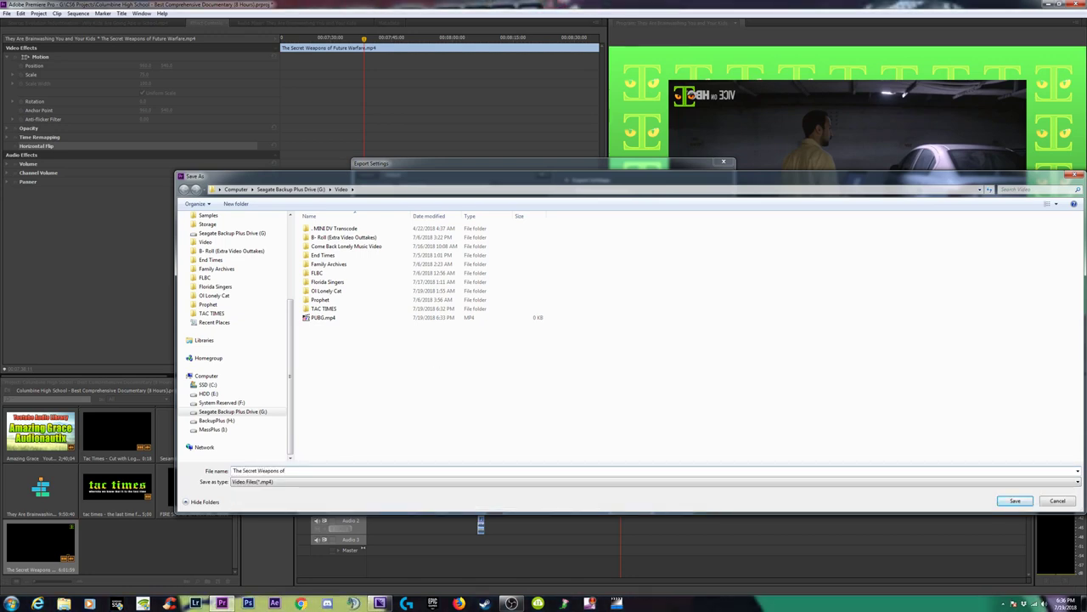
{"action": "type", "text": "Future Warfare"}
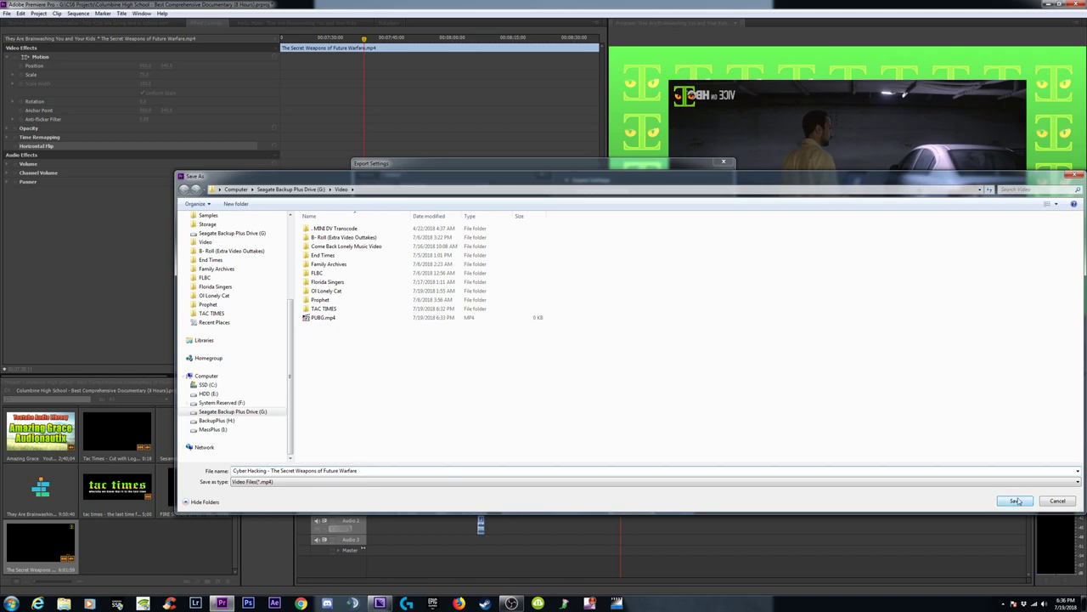
{"action": "left_click", "coordinate": [1013, 500]}
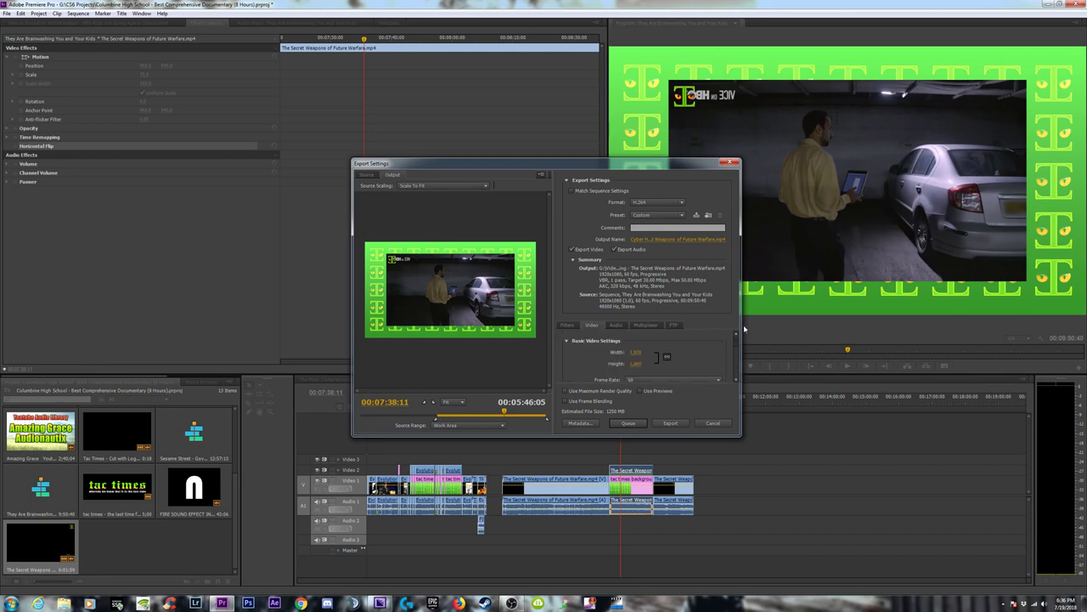
- Queue the Cyber Hacking export in Adobe Media Encoder
{"action": "left_click", "coordinate": [670, 423]}
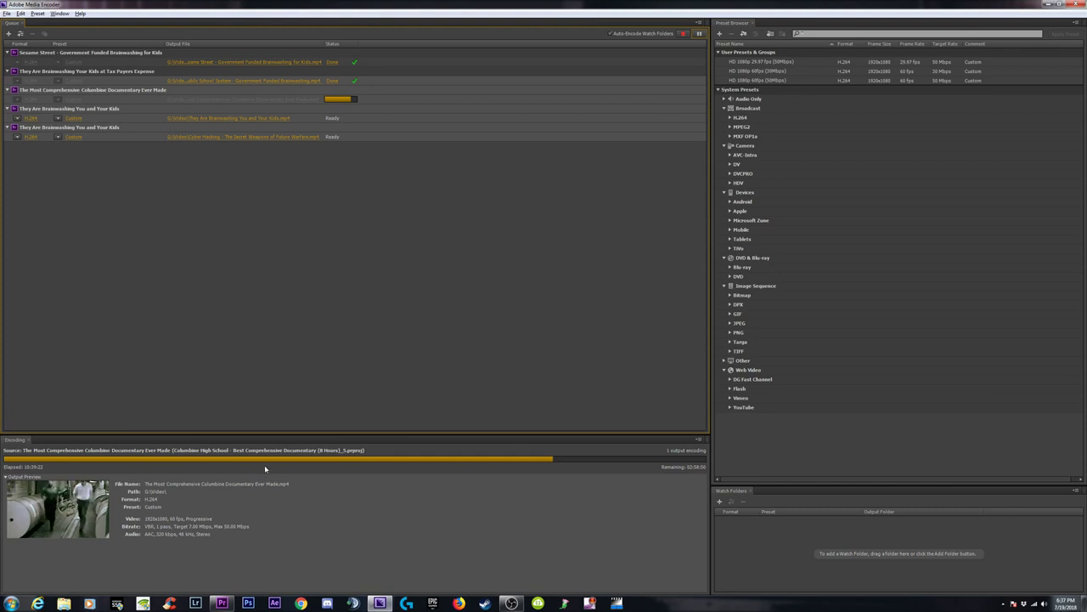
{"action": "mouse_move", "coordinate": [202, 394]}
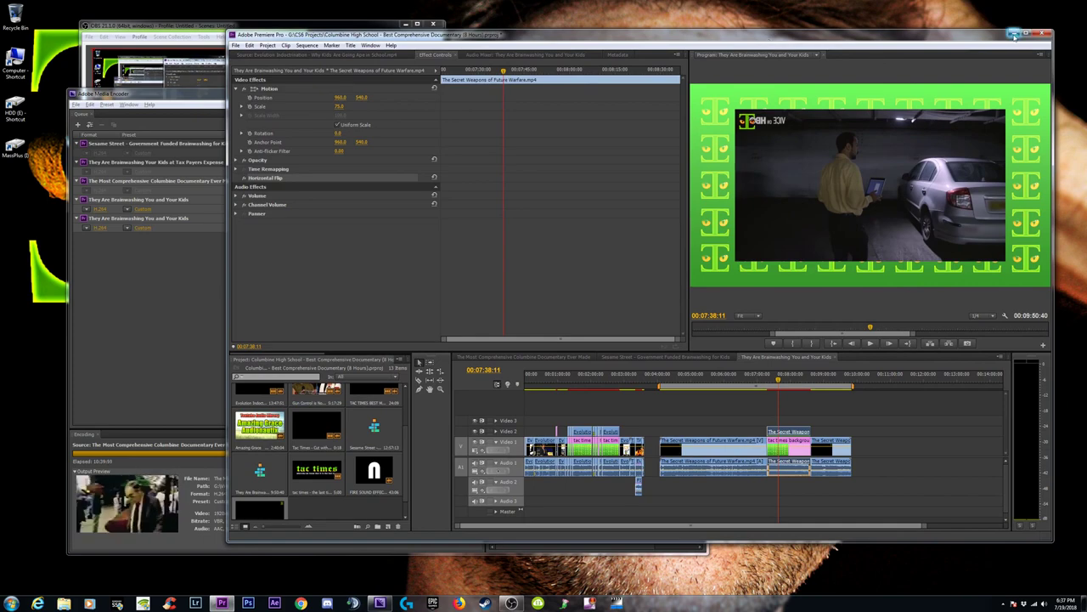
{"action": "left_click", "coordinate": [1014, 34]}
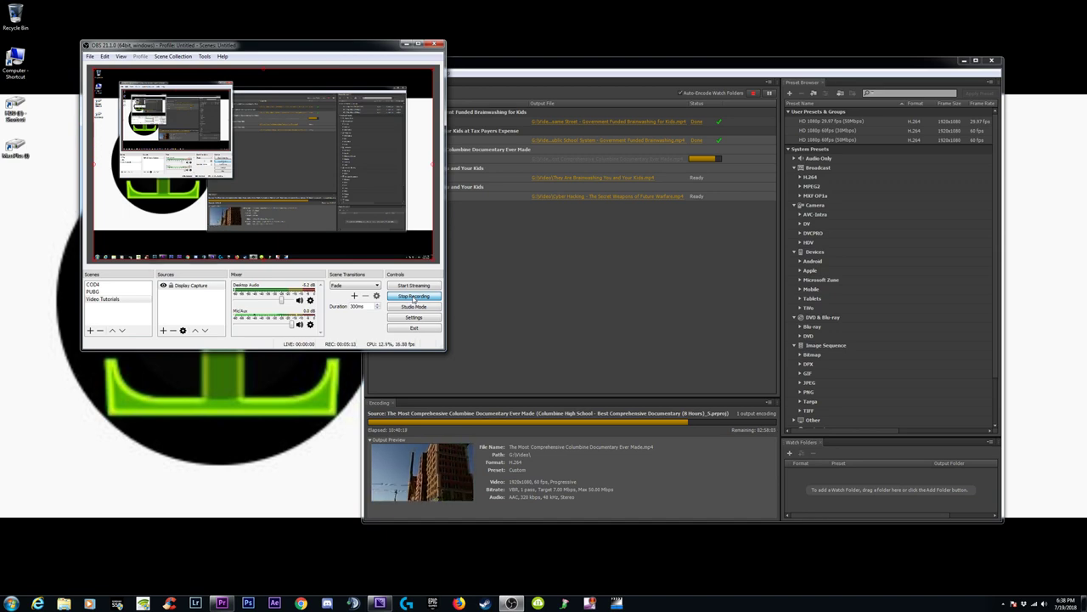
{"action": "mouse_move", "coordinate": [693, 338]}
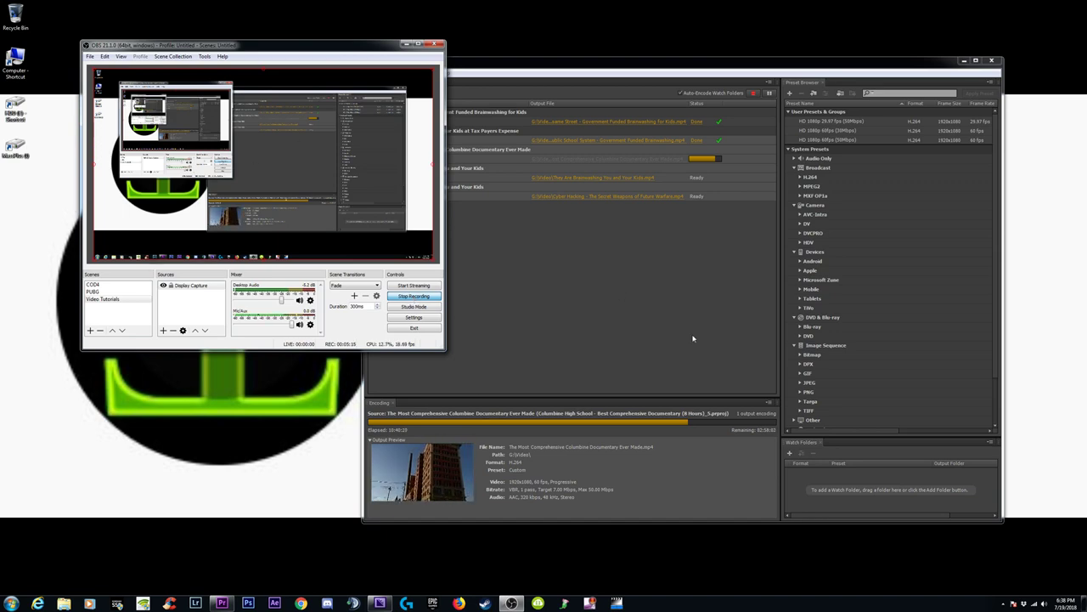